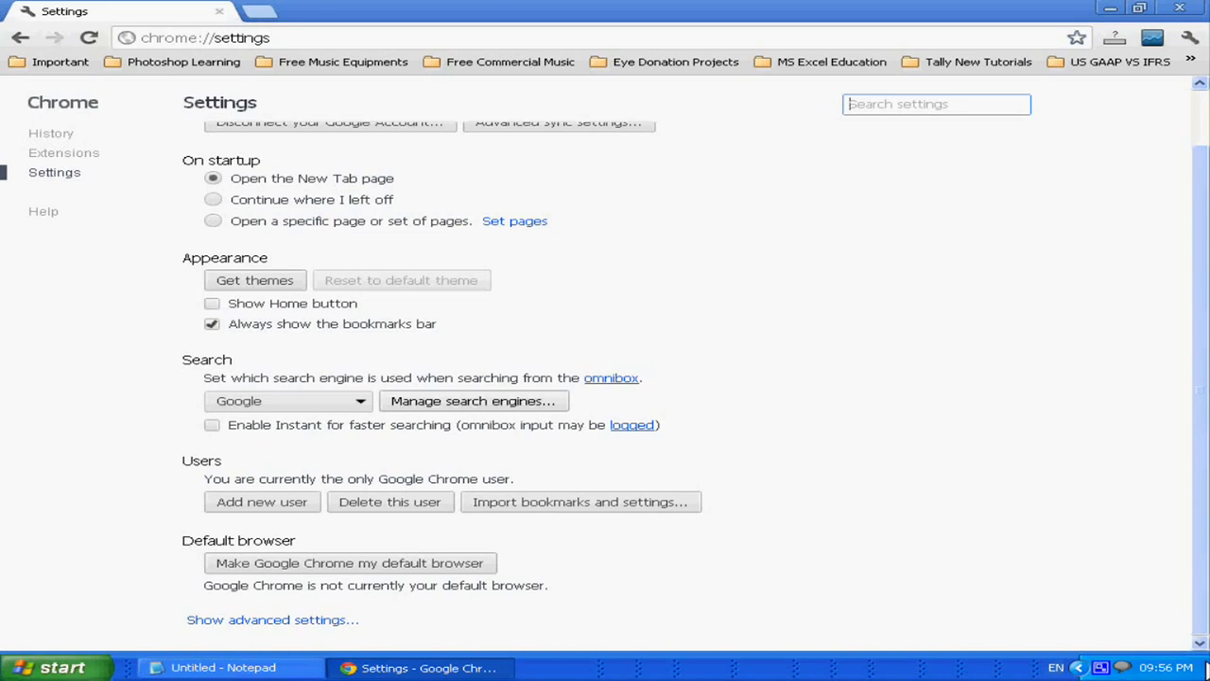
mouse_move(170, 53)
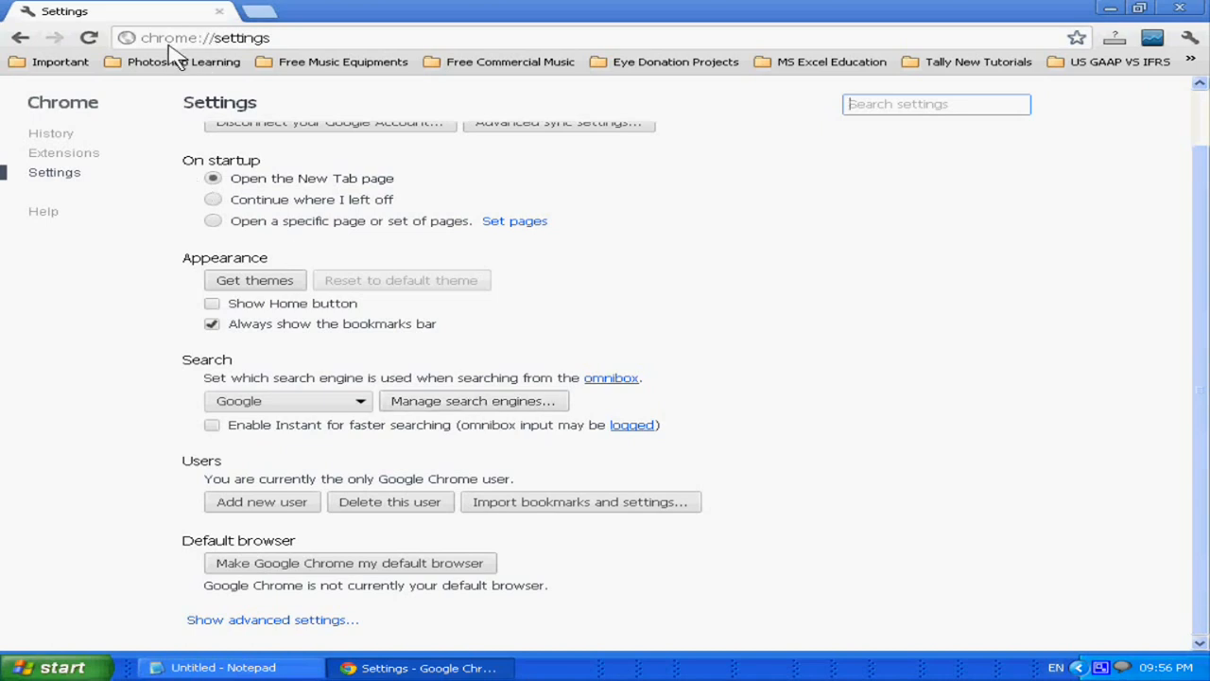
mouse_move(205, 46)
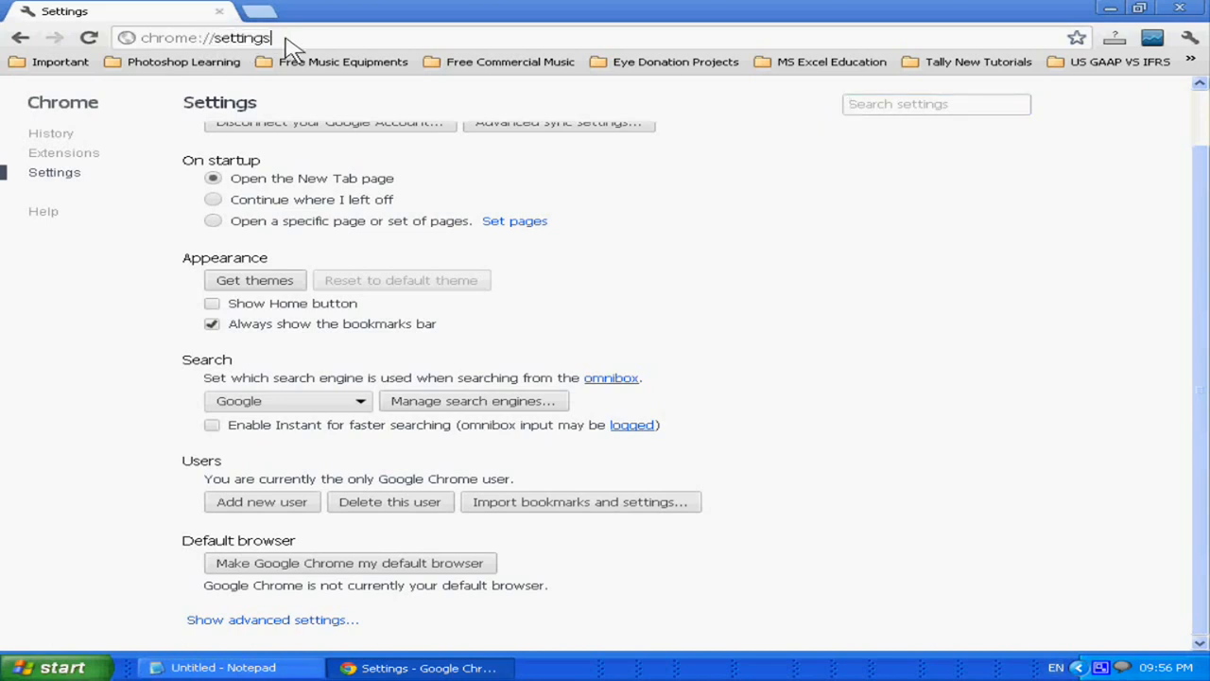
Expand Chrome's advanced settings and reach the Privacy section's Content settings.
left_click(204, 38)
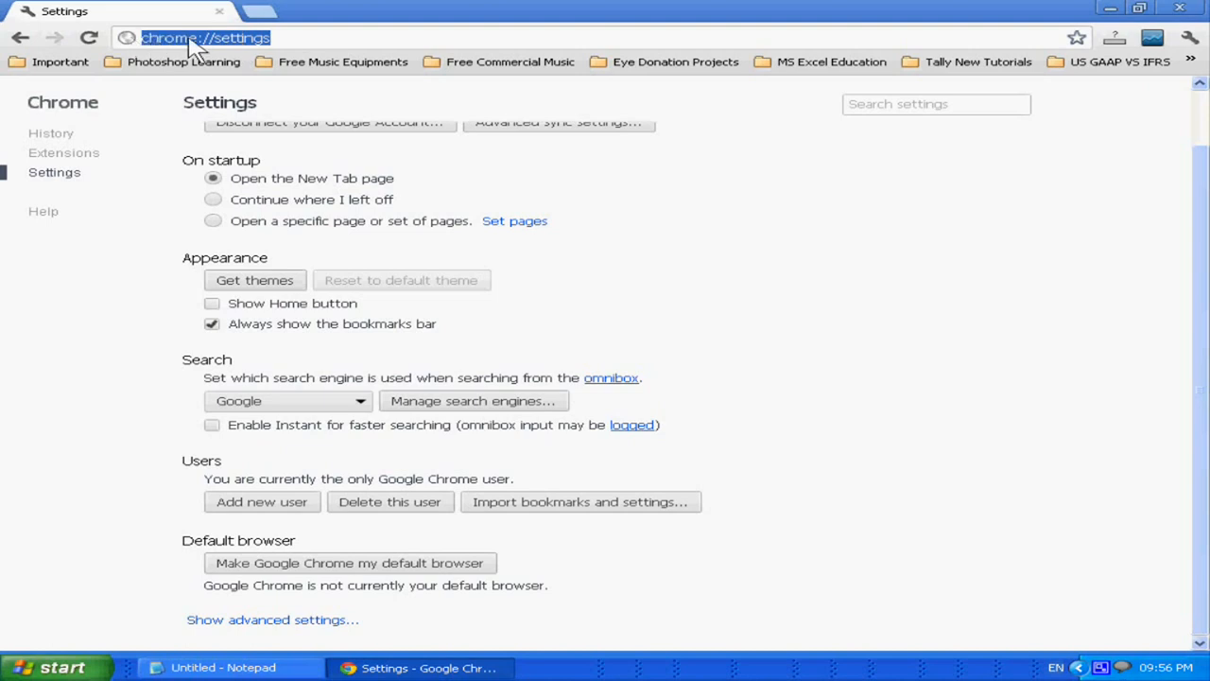
left_click(283, 38)
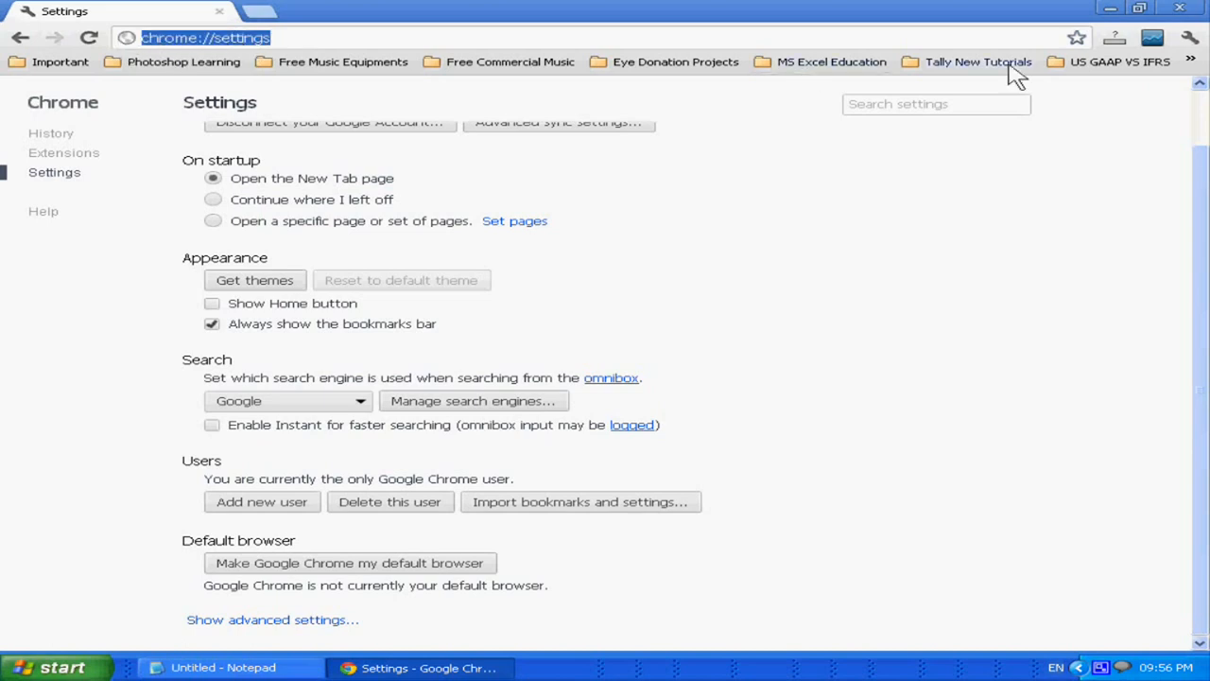
mouse_move(1191, 37)
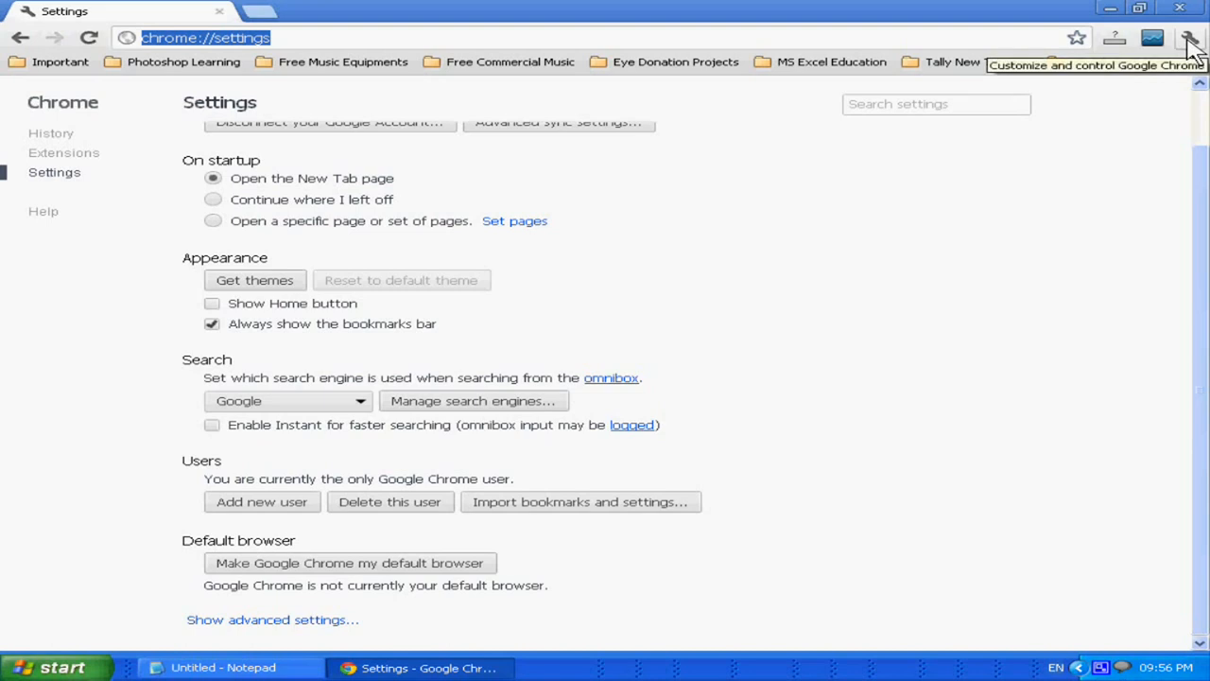
mouse_move(595, 298)
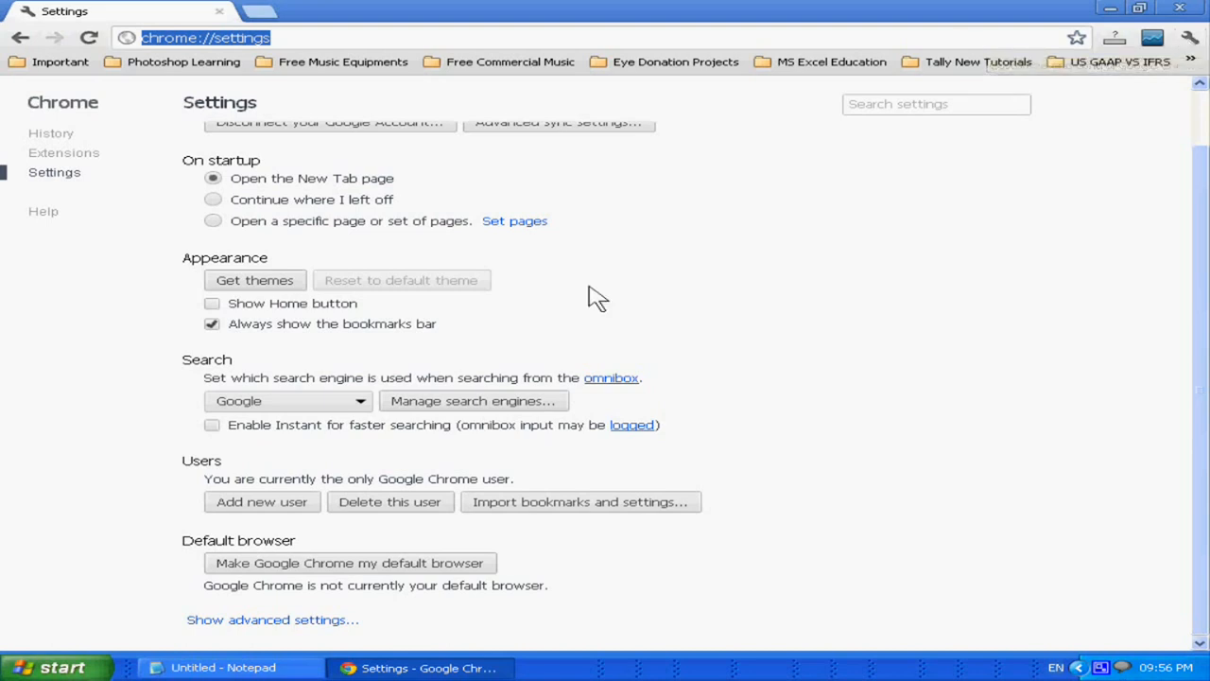
mouse_move(287, 401)
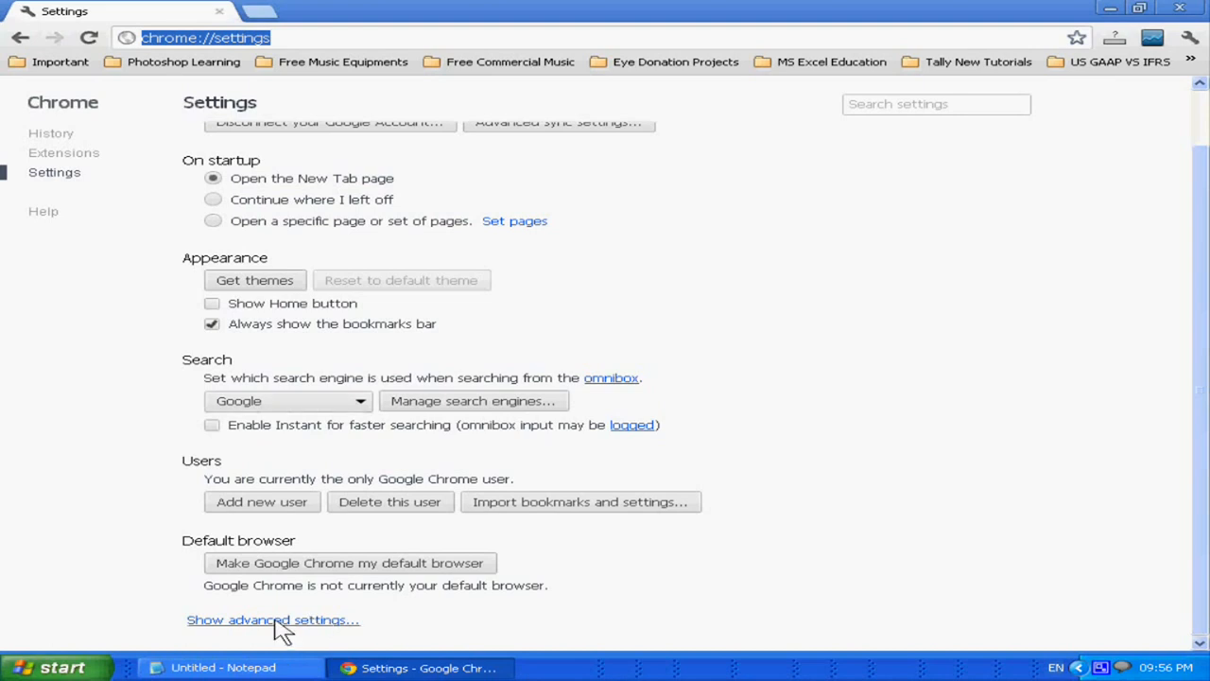
left_click(272, 620)
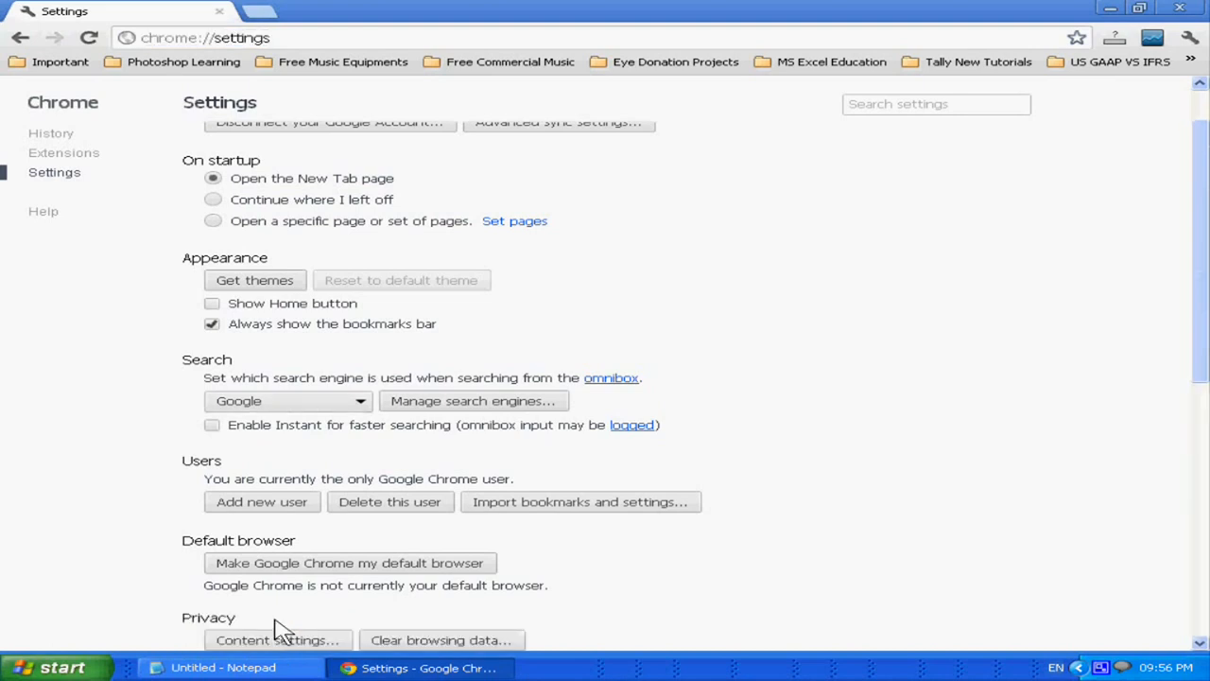
scroll("down", 3)
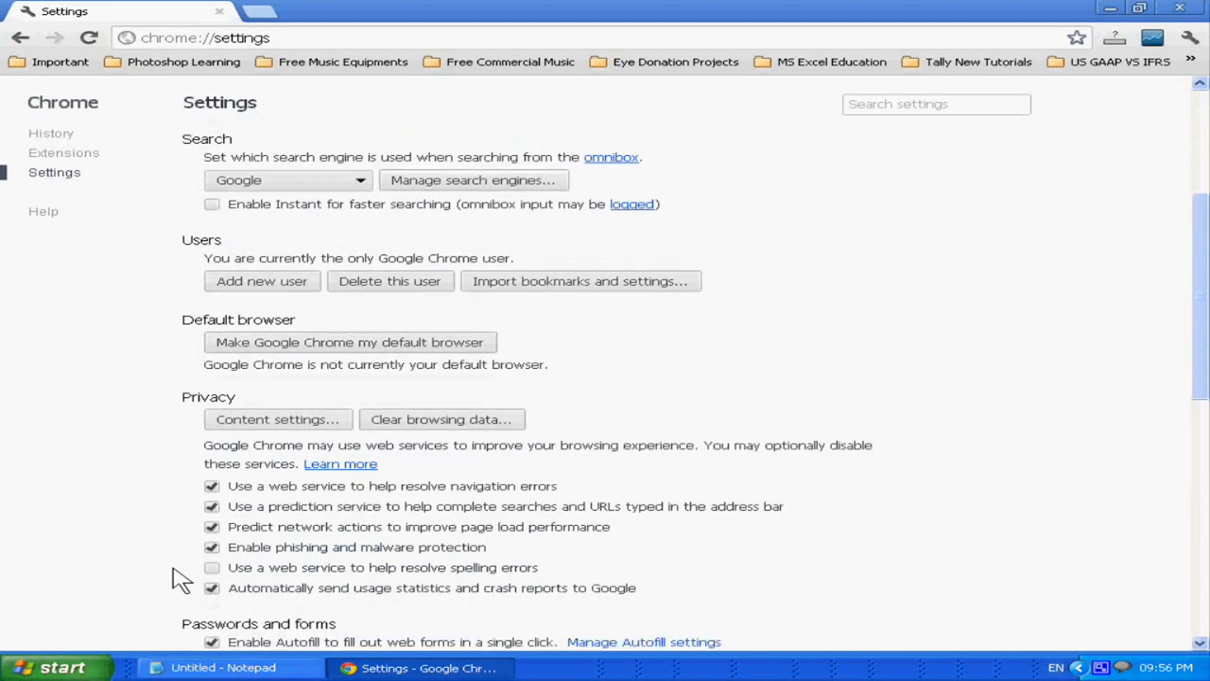
mouse_move(276, 420)
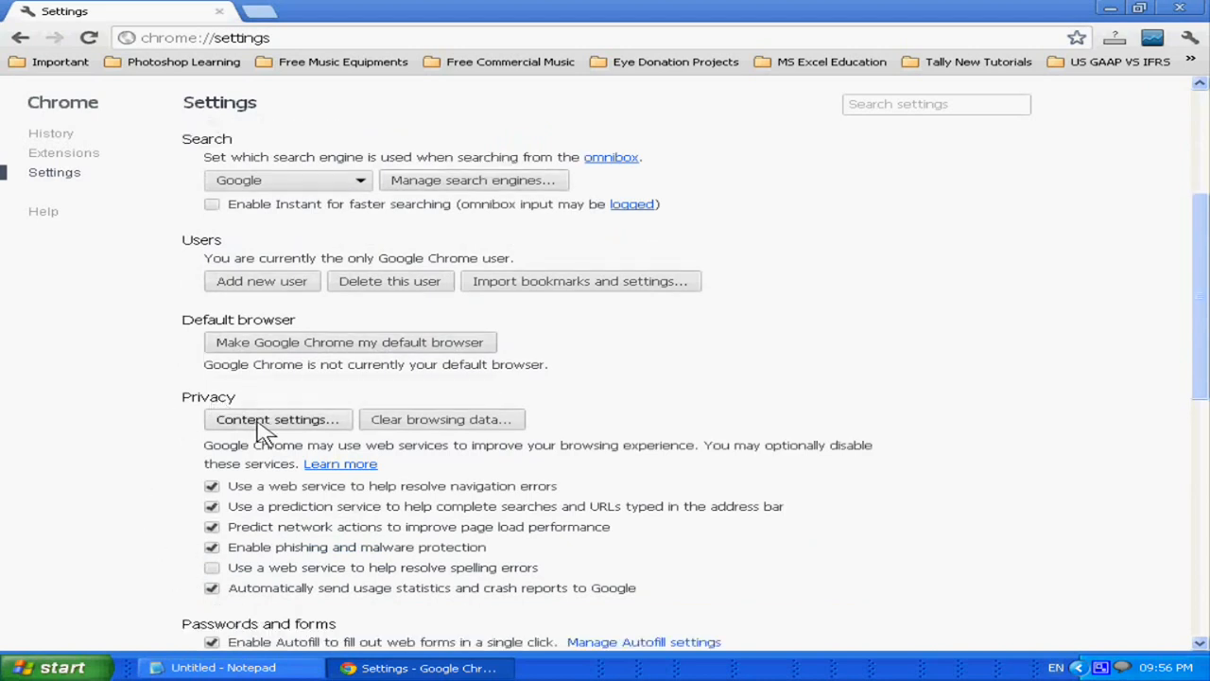
left_click(276, 419)
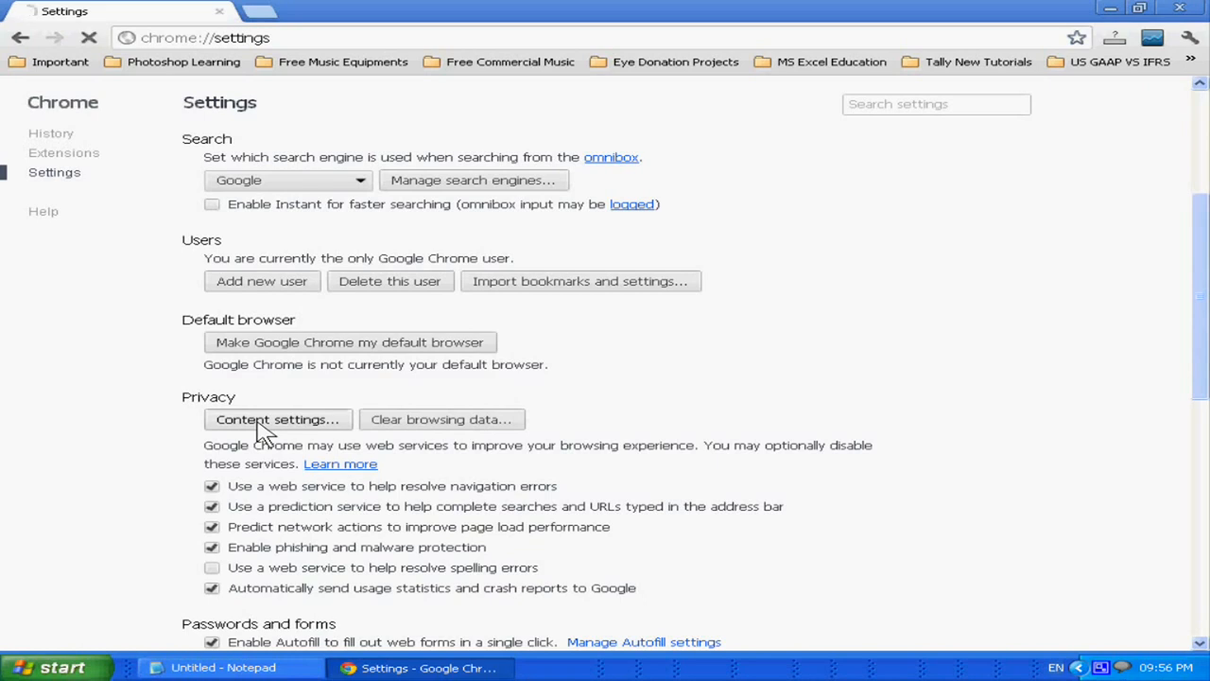
Bring up the Content settings dialog with the cookie options.
left_click(276, 420)
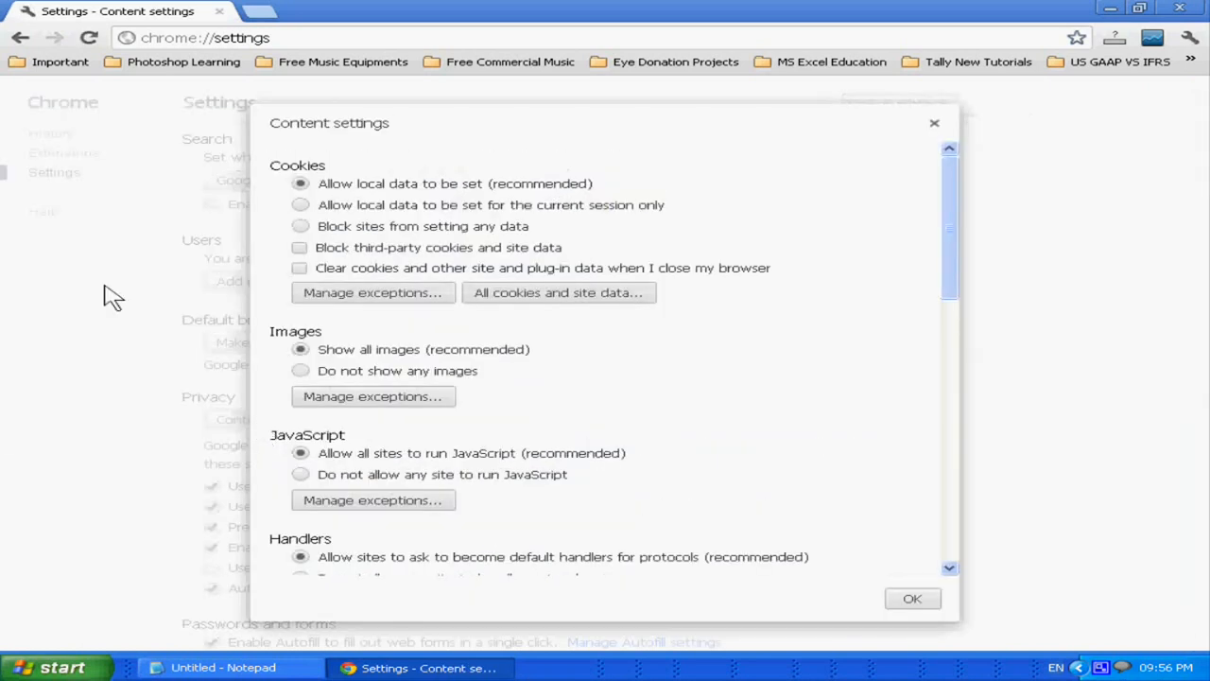
mouse_move(552, 325)
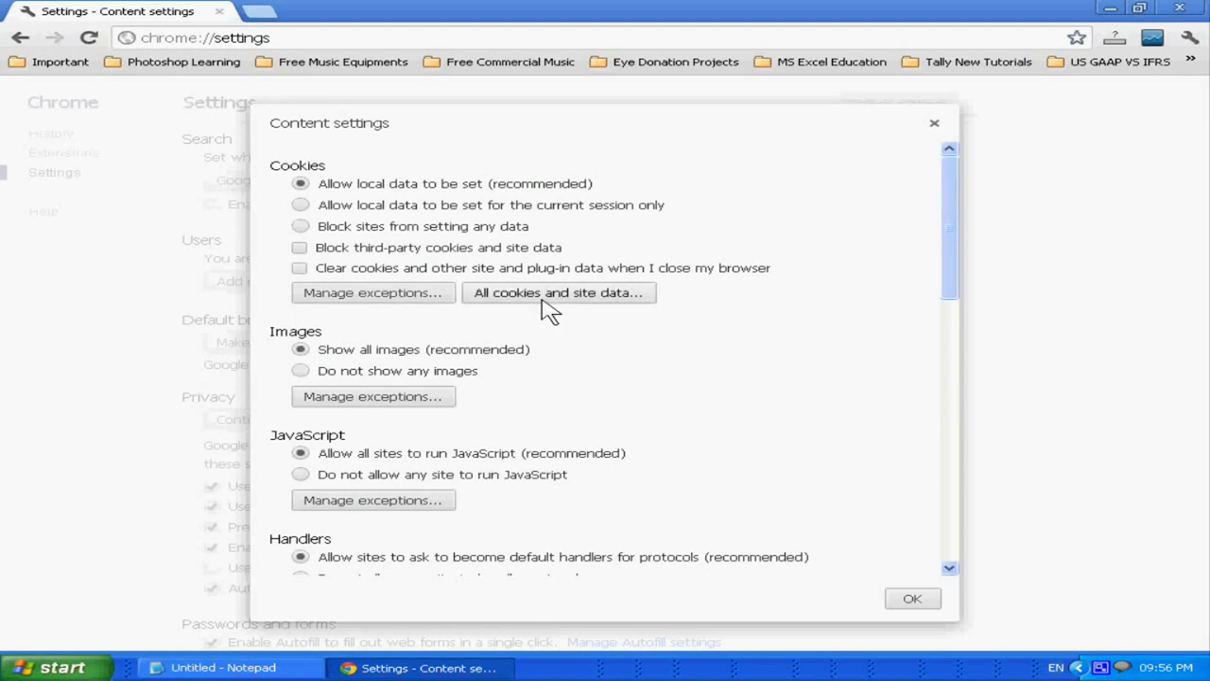
Show the 'All cookies and site data' list of sites with stored data.
left_click(559, 291)
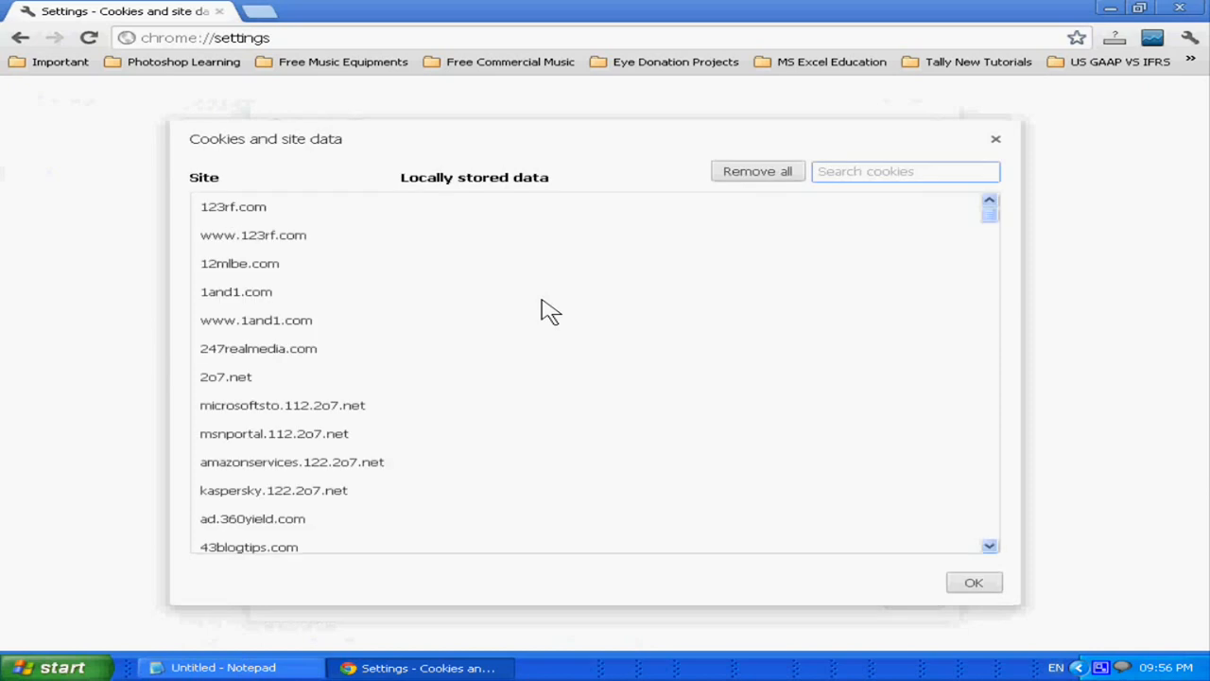
mouse_move(344, 239)
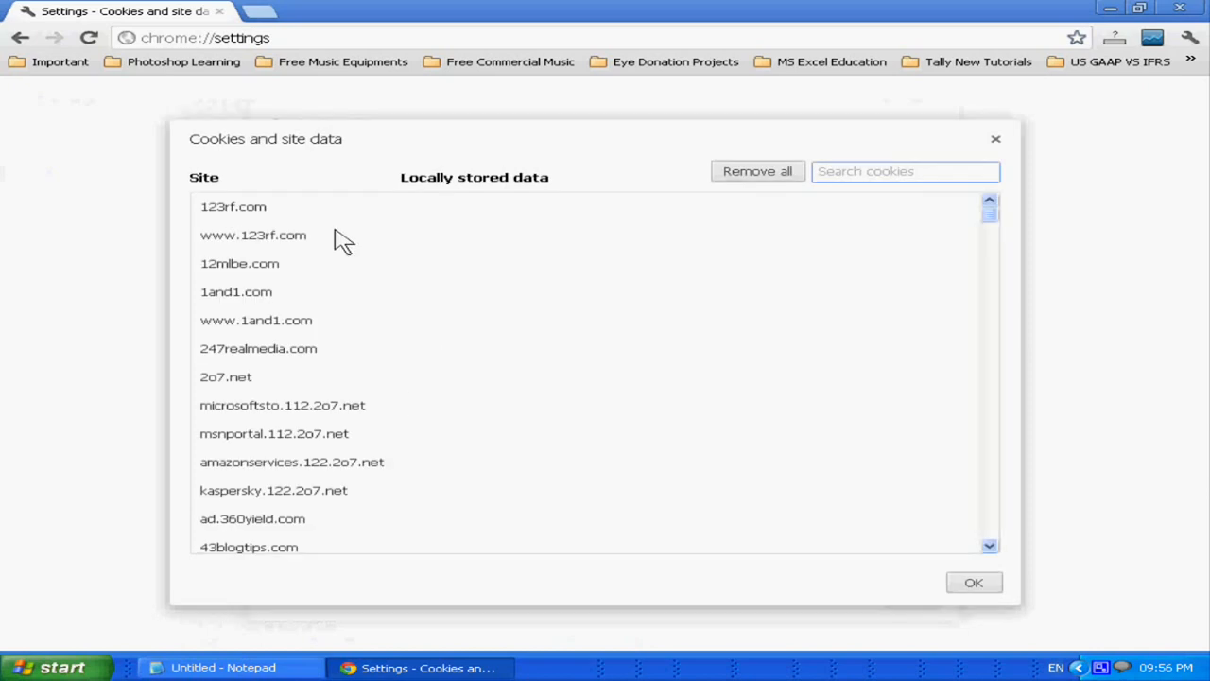
mouse_move(446, 510)
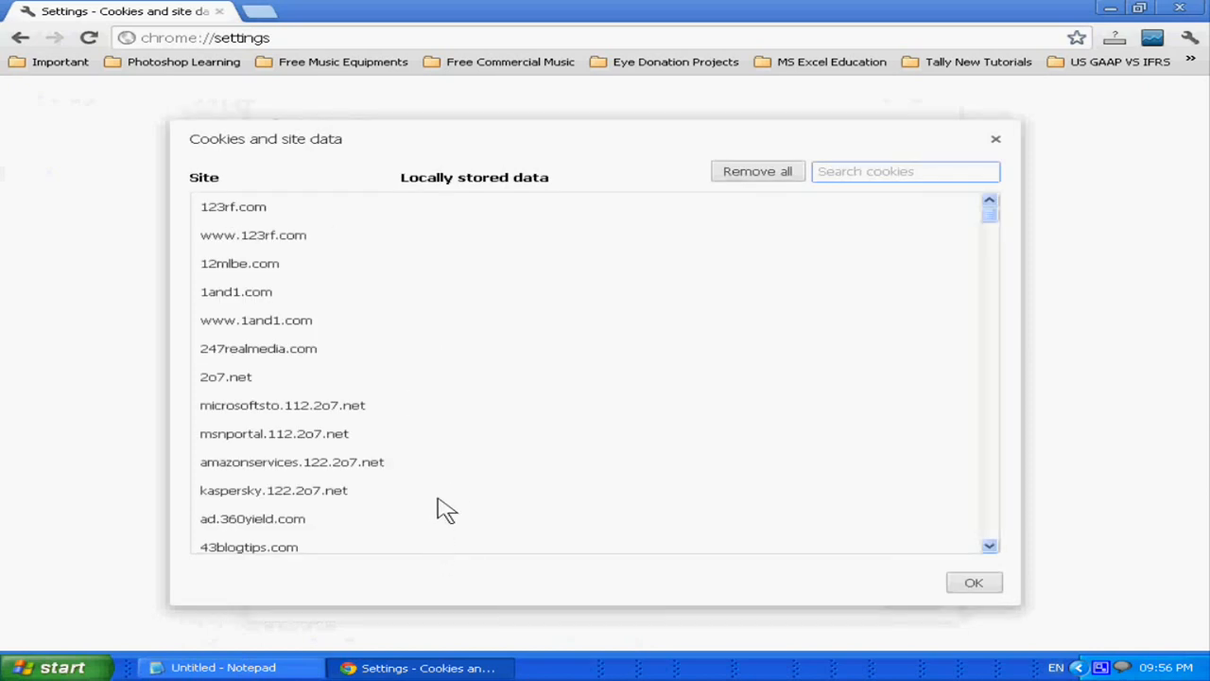
mouse_move(898, 174)
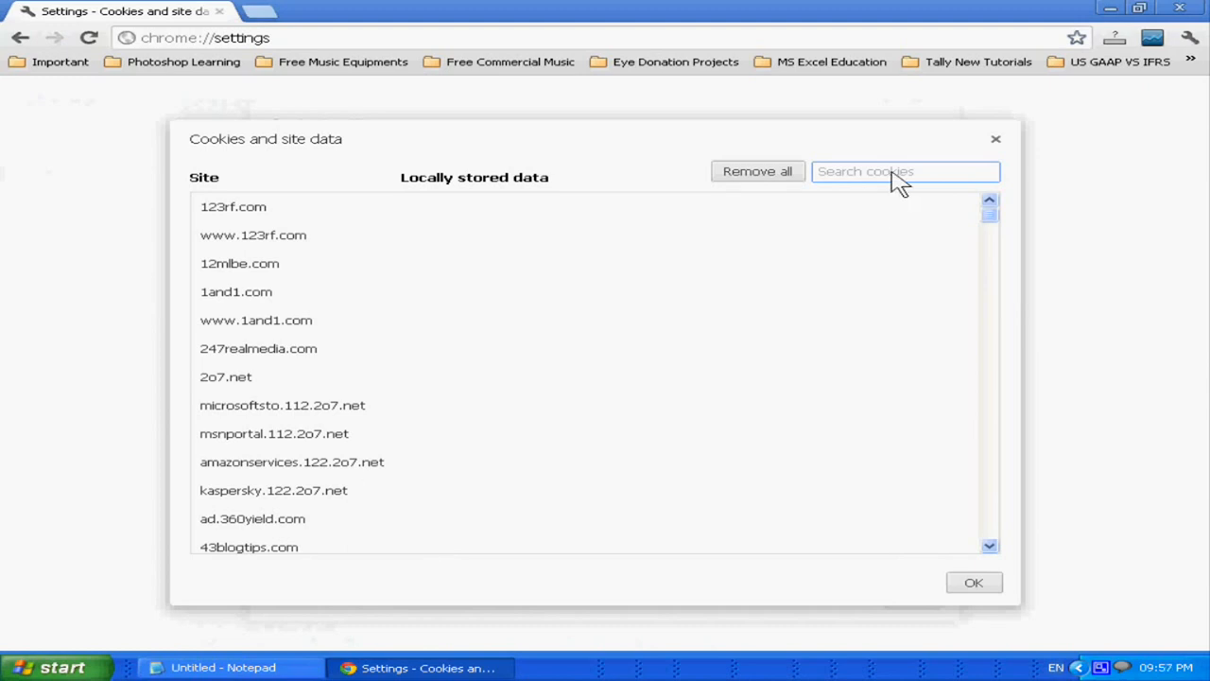
mouse_move(888, 187)
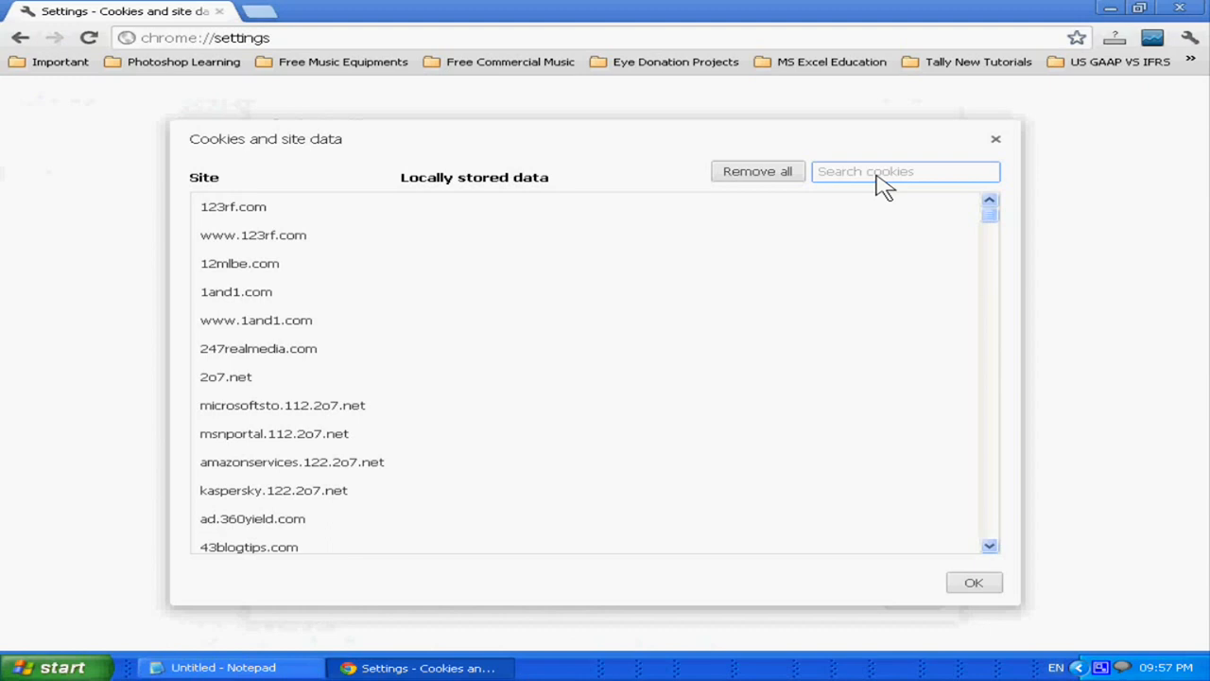
Filter the cookie list to svtuition.com, showing its 16 cookies and local storage.
type("svtui")
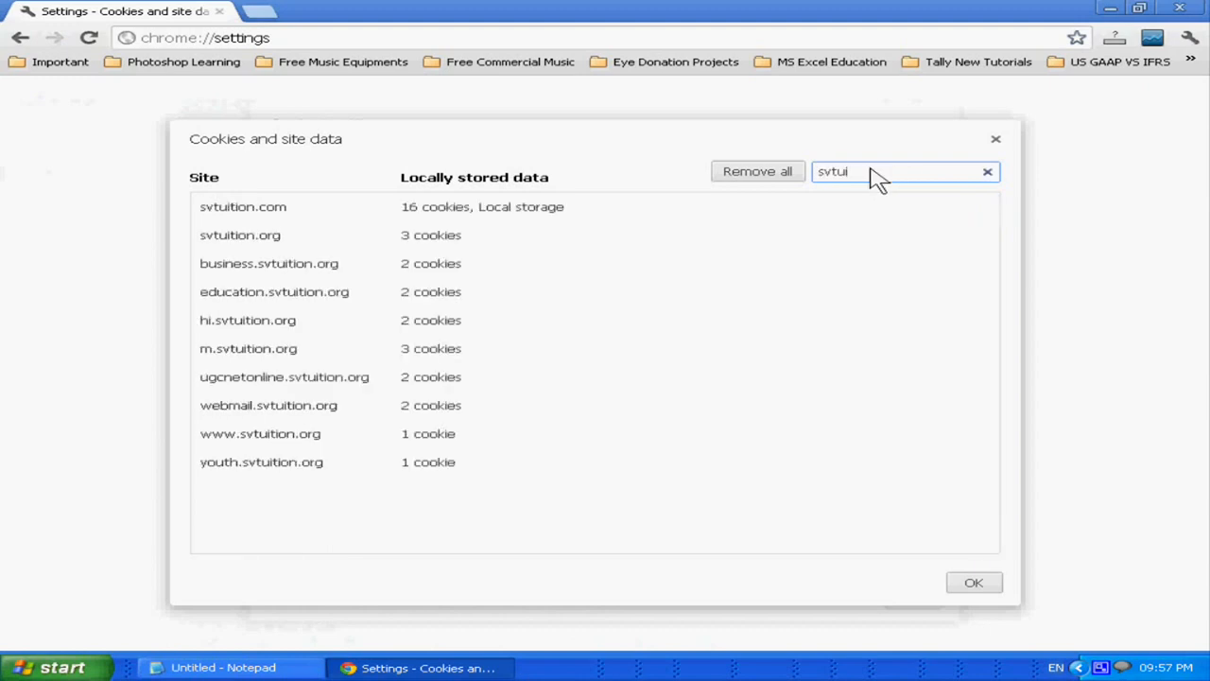
type("tion.com")
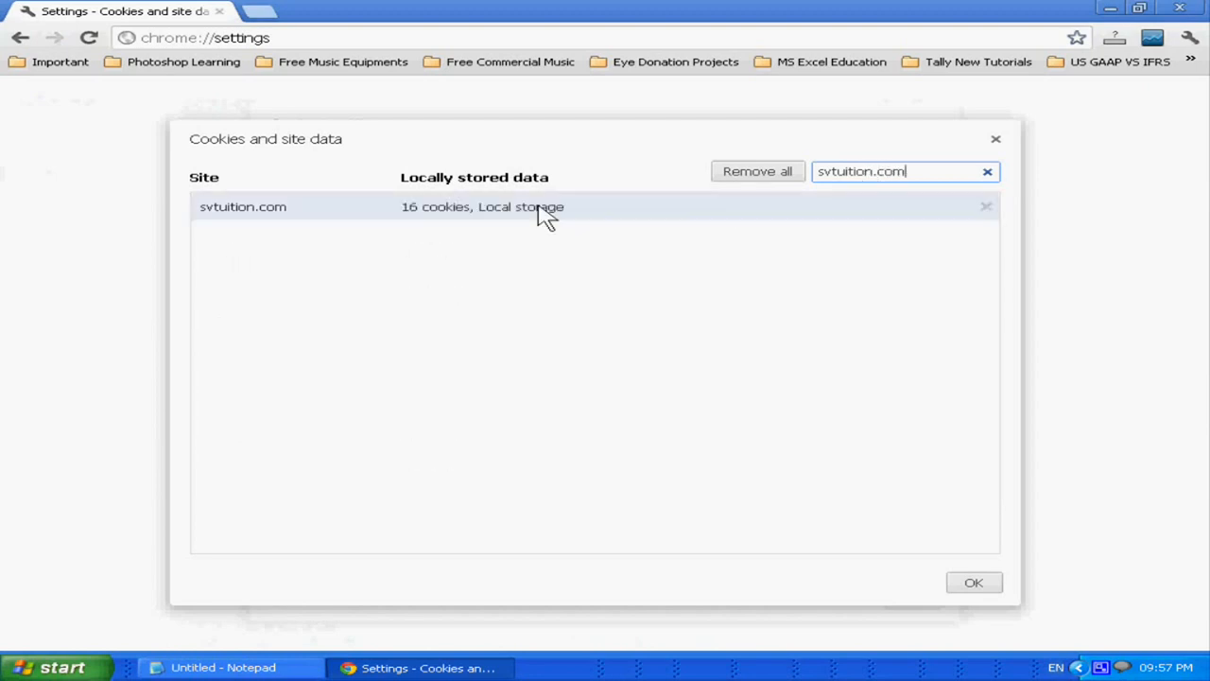
mouse_move(431, 223)
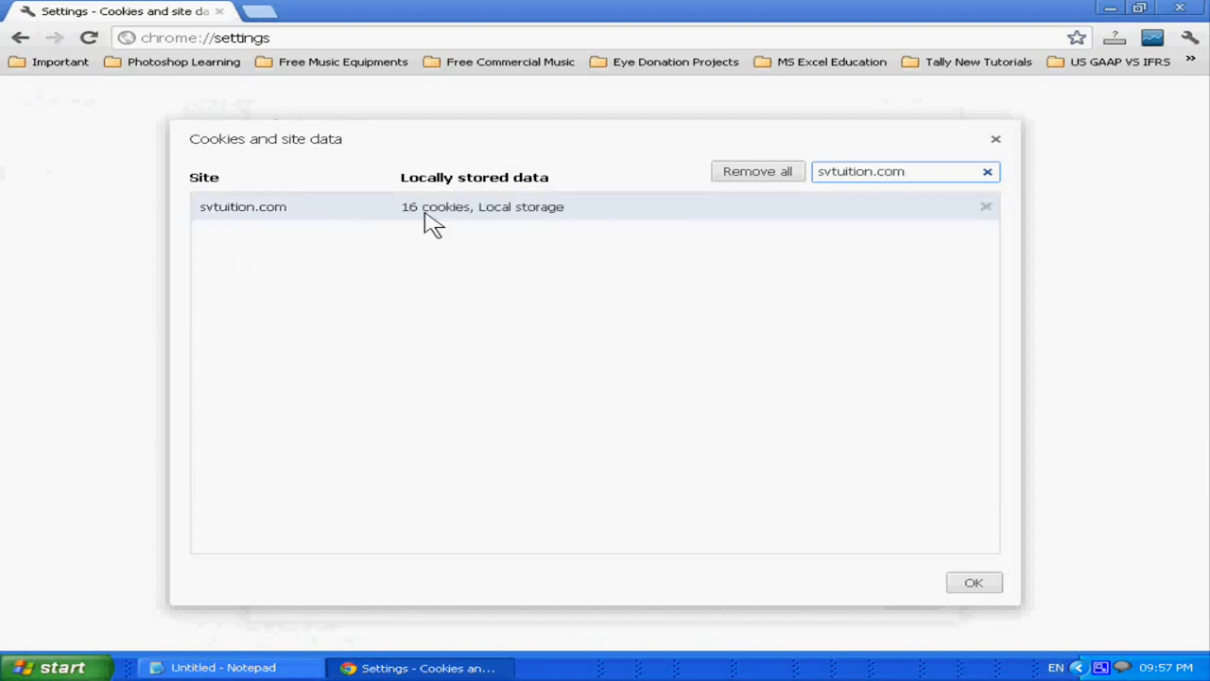
mouse_move(511, 218)
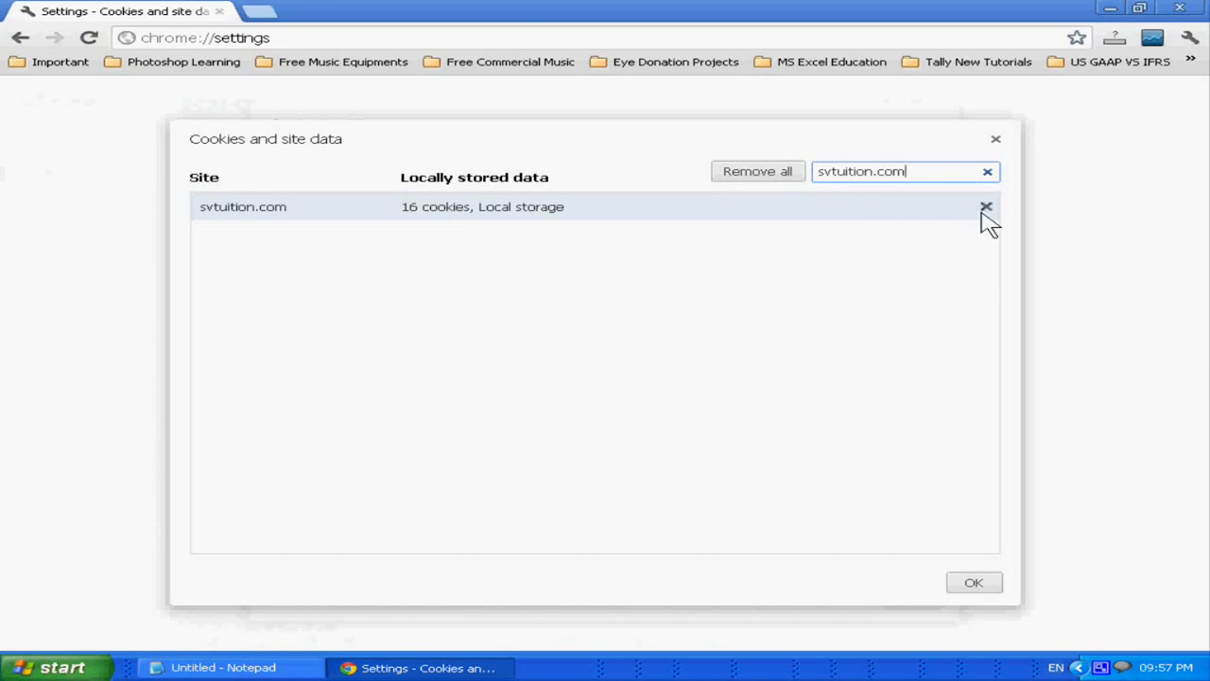
mouse_move(1068, 236)
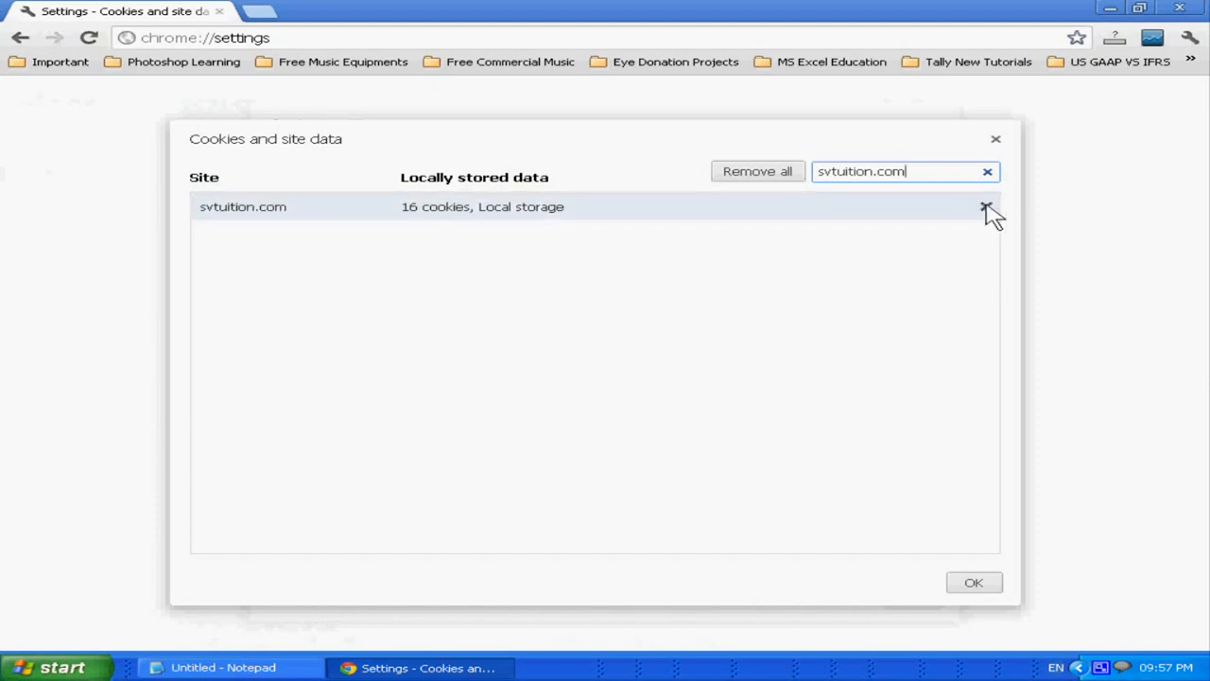
Remove all svtuition.com cookies and local storage, then clear the search text.
left_click(987, 206)
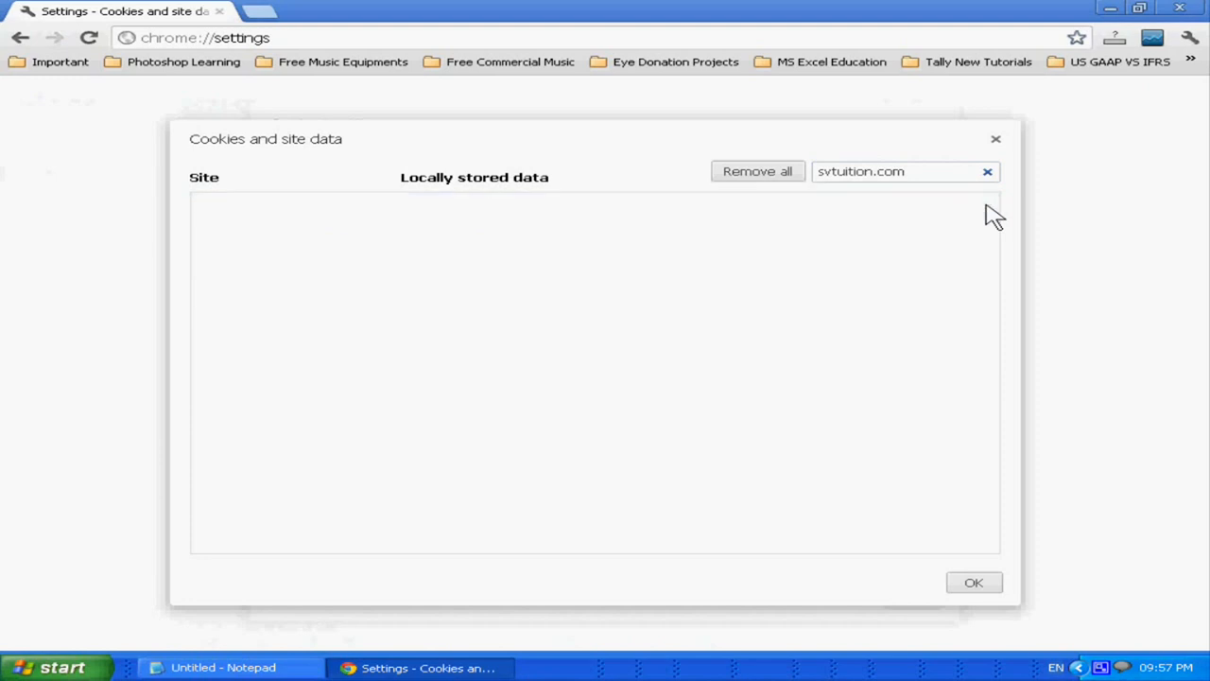
mouse_move(771, 299)
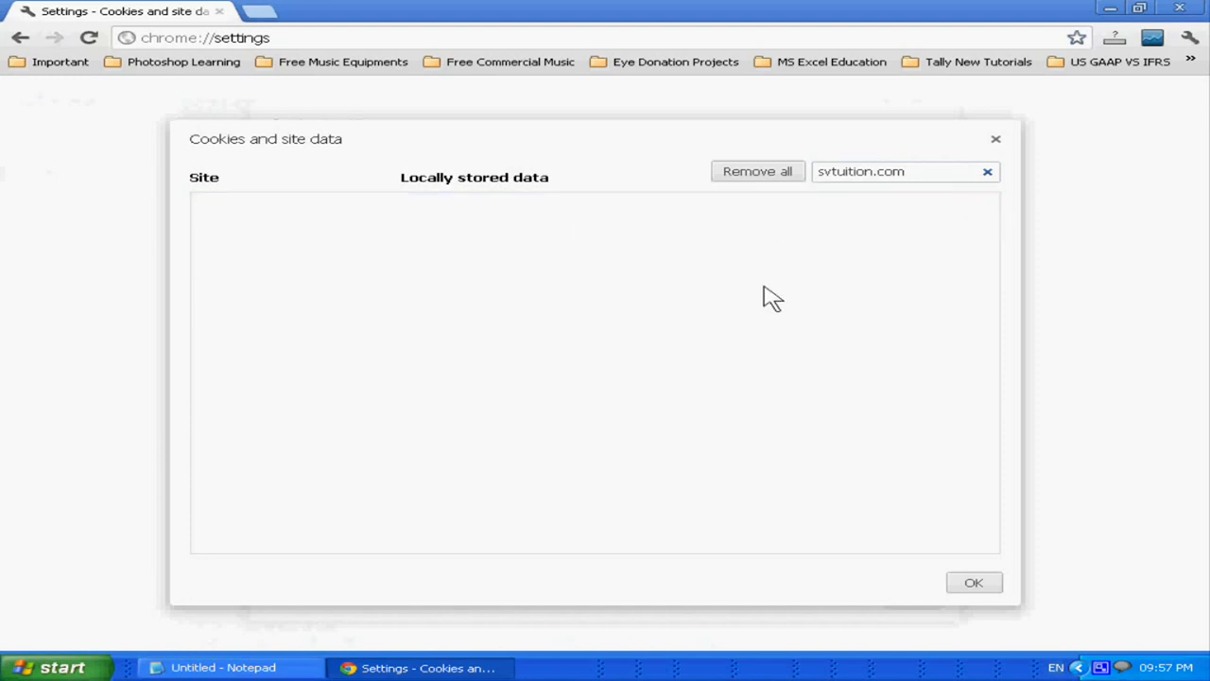
mouse_move(755, 263)
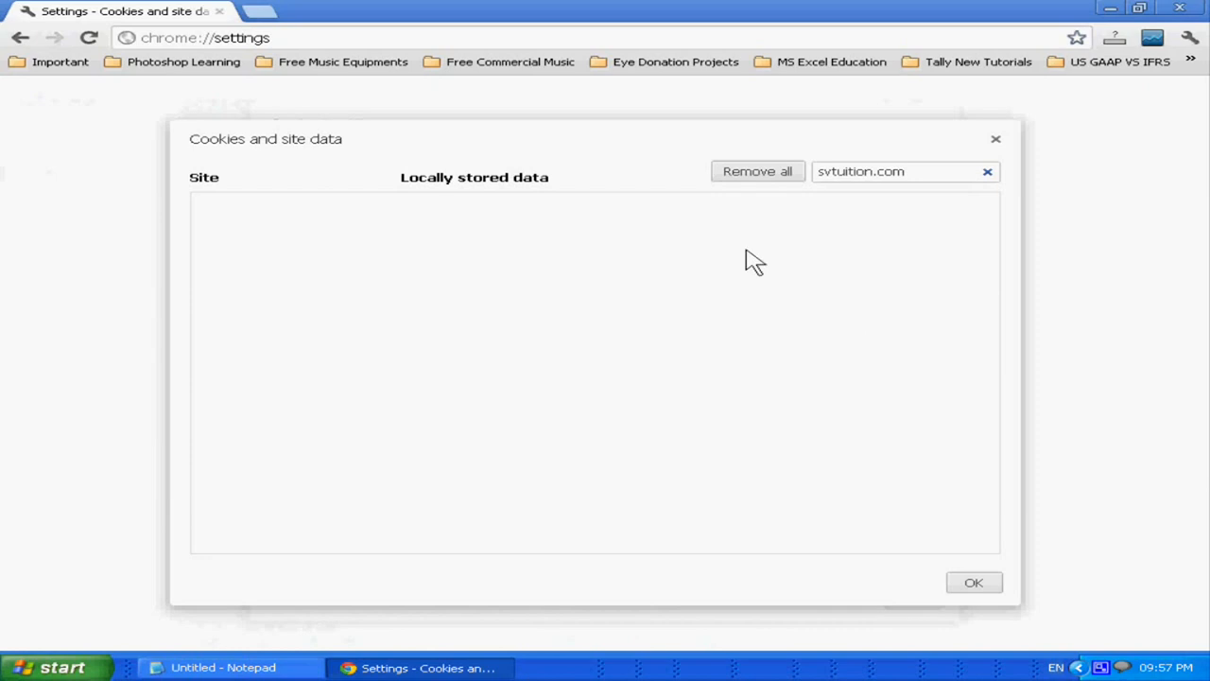
mouse_move(854, 178)
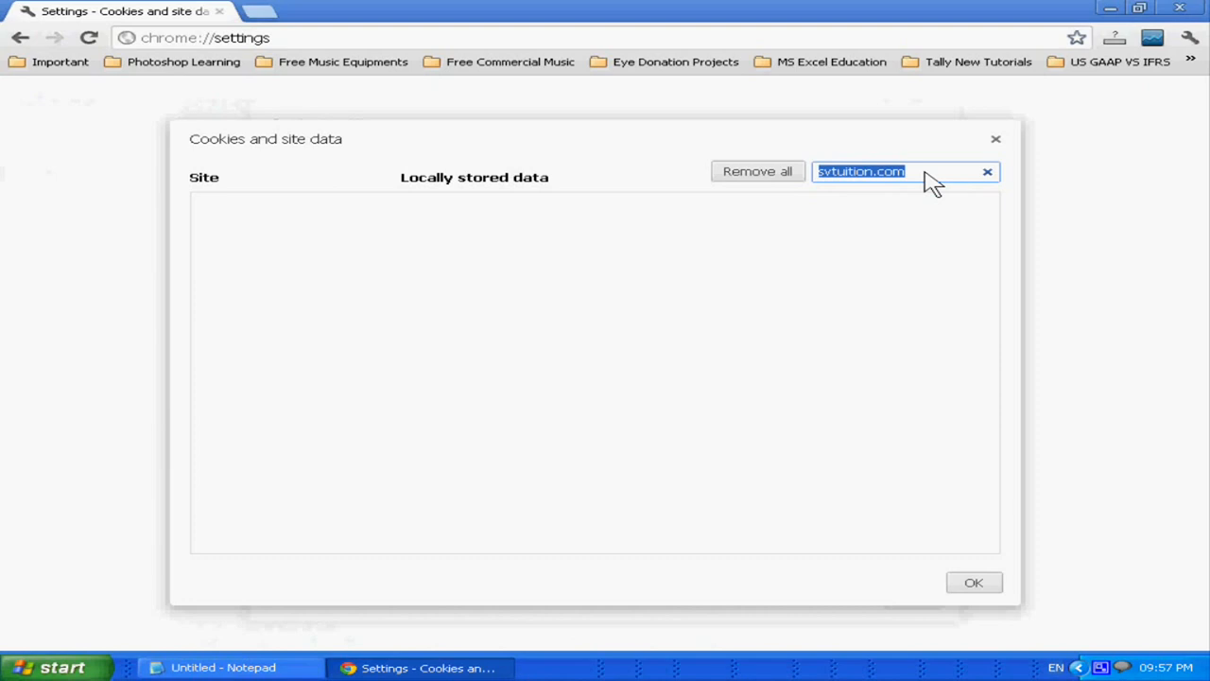
left_click(987, 170)
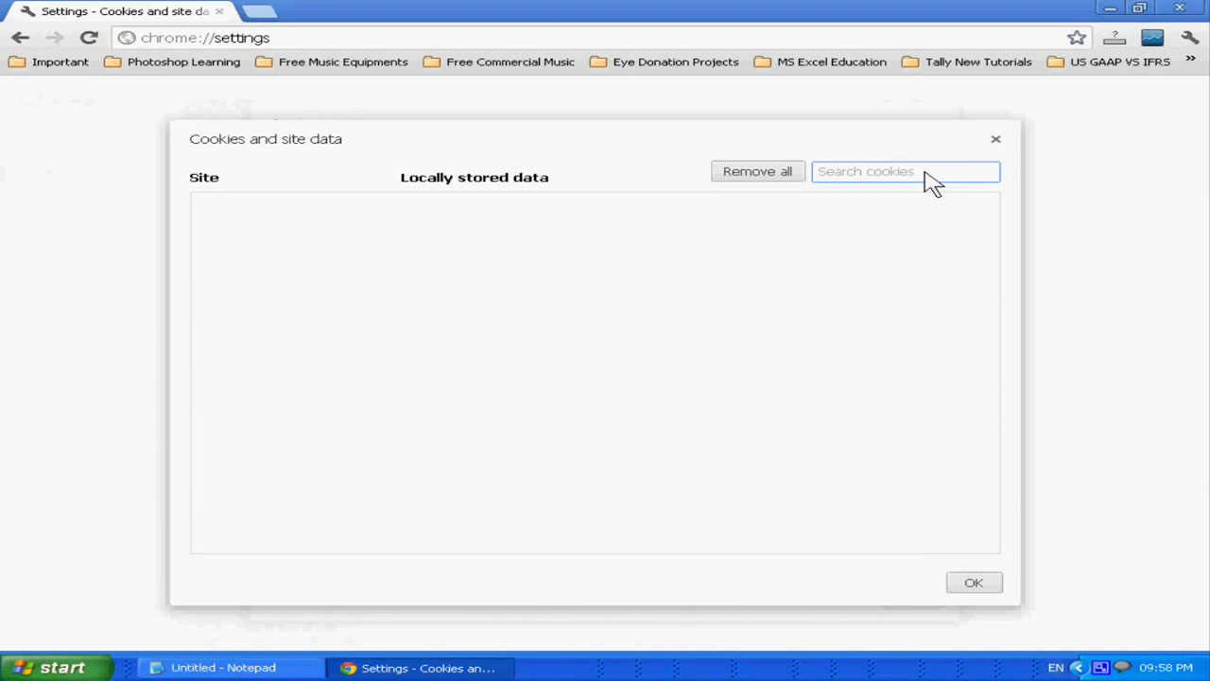
mouse_move(980, 603)
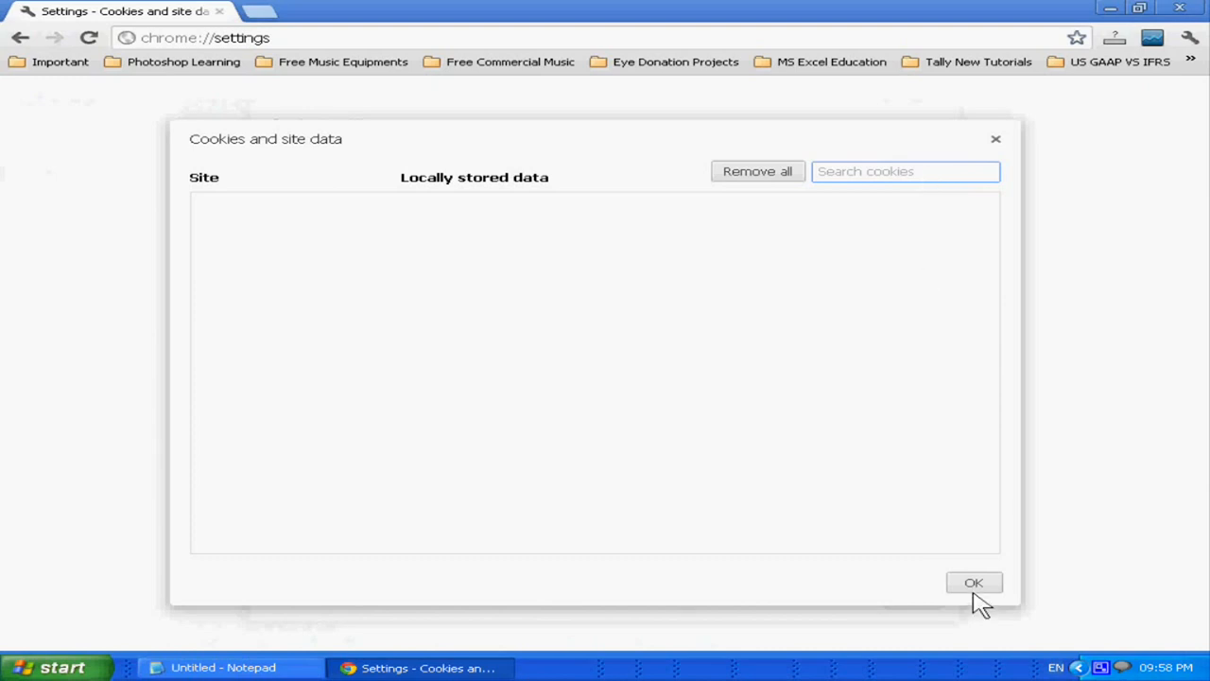